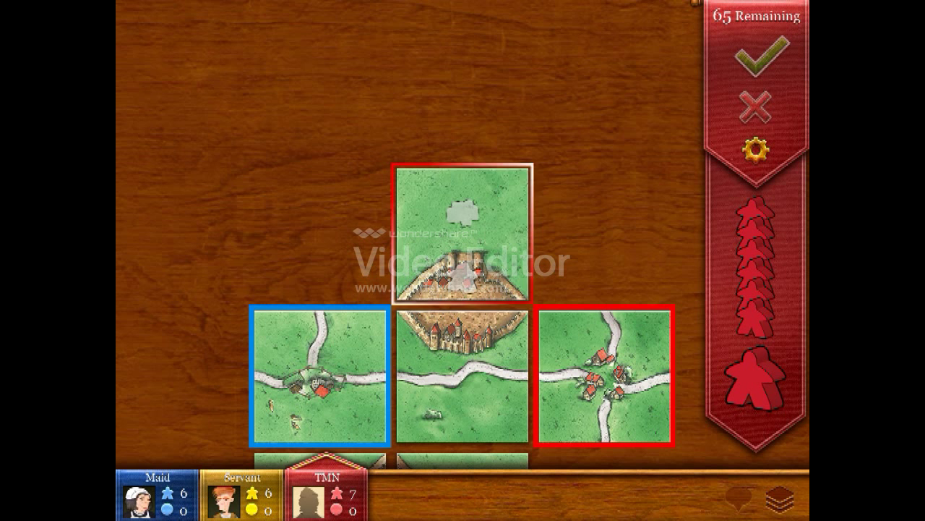
# Confirm the city-completing tile and meeple for red's 4 points, then end the turn
pyautogui.click(754, 378)
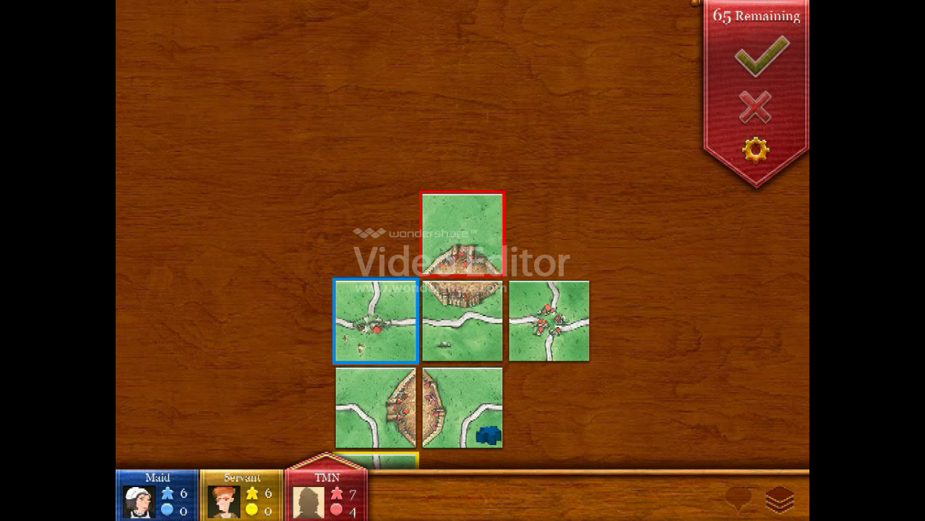
pyautogui.click(755, 63)
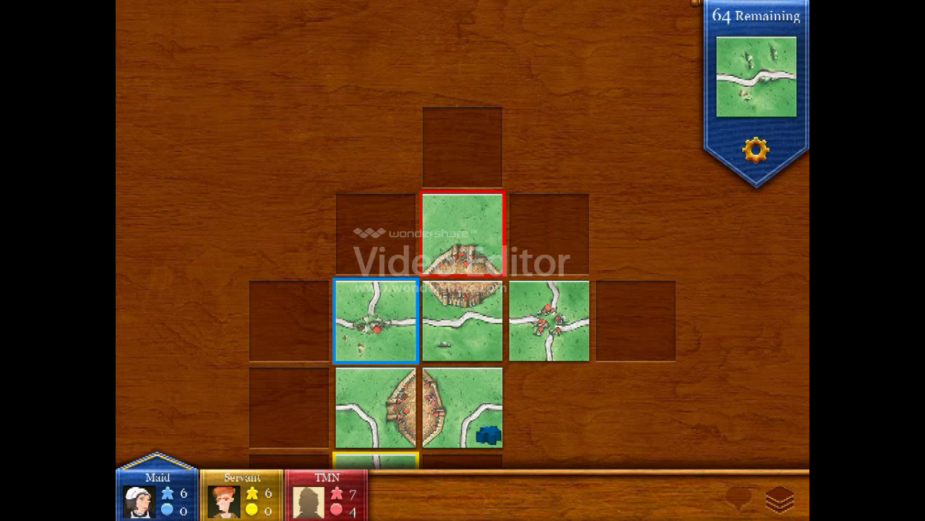